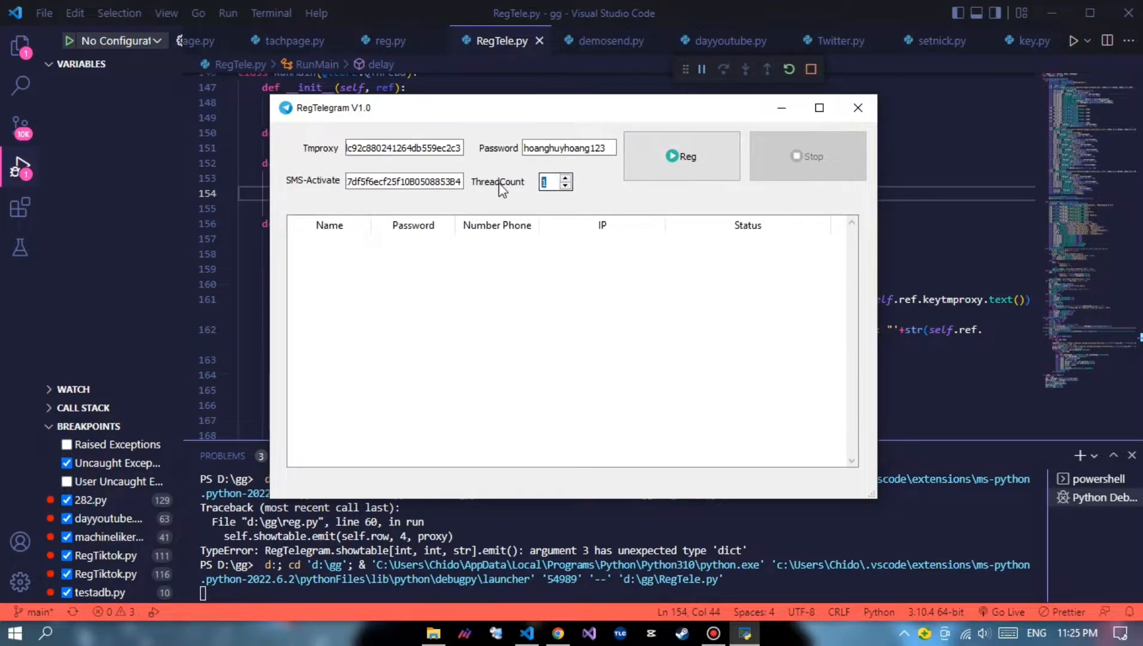
- Start the account registration with Reg and return to the RegTele.py editor
click(681, 155)
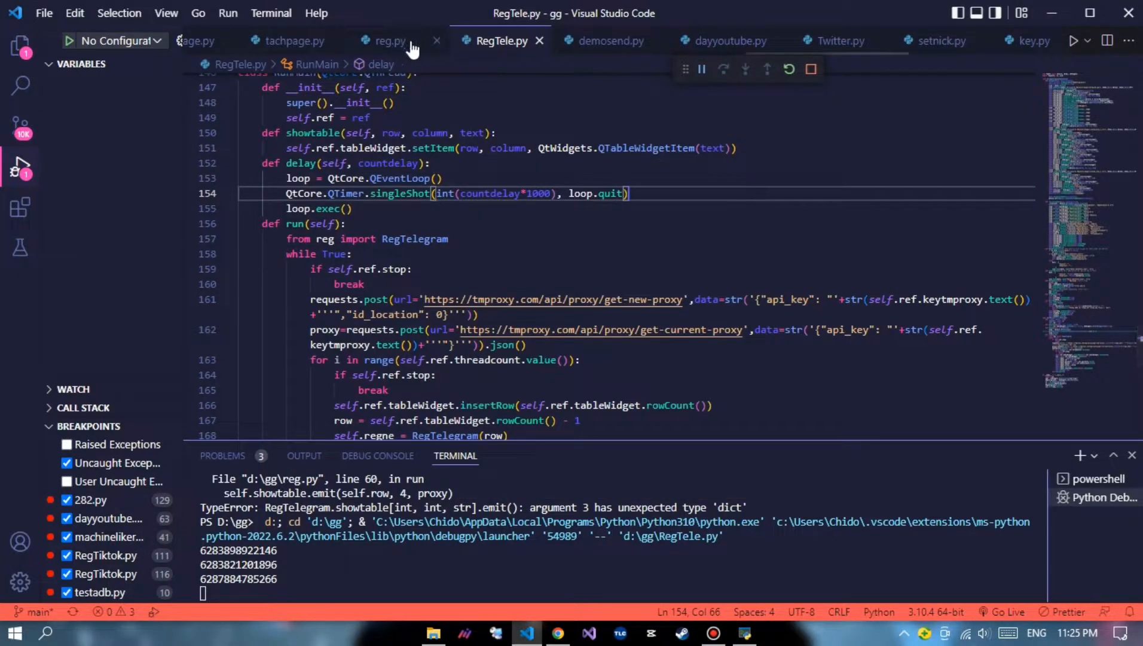
- View reg.py's 'Vui lòng đợi' showtable countdown lines, then bring up the RegTelegram window
click(390, 41)
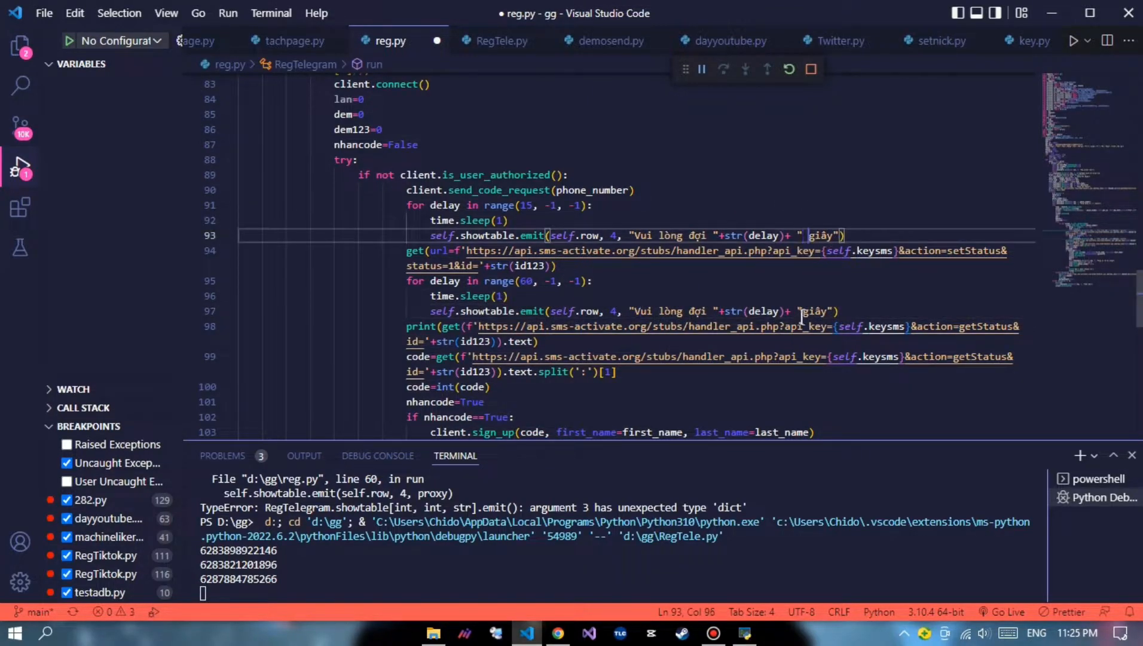
click(498, 41)
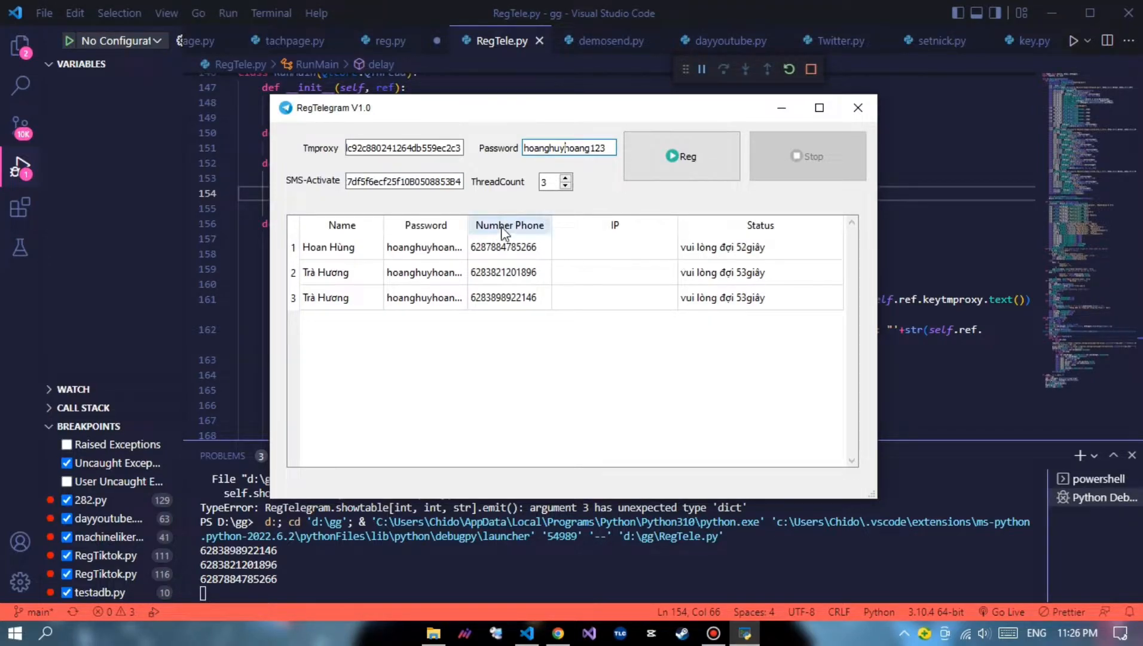
- Switch back to reg.py around line 63 showing the proxy and random-name fetching code
click(390, 41)
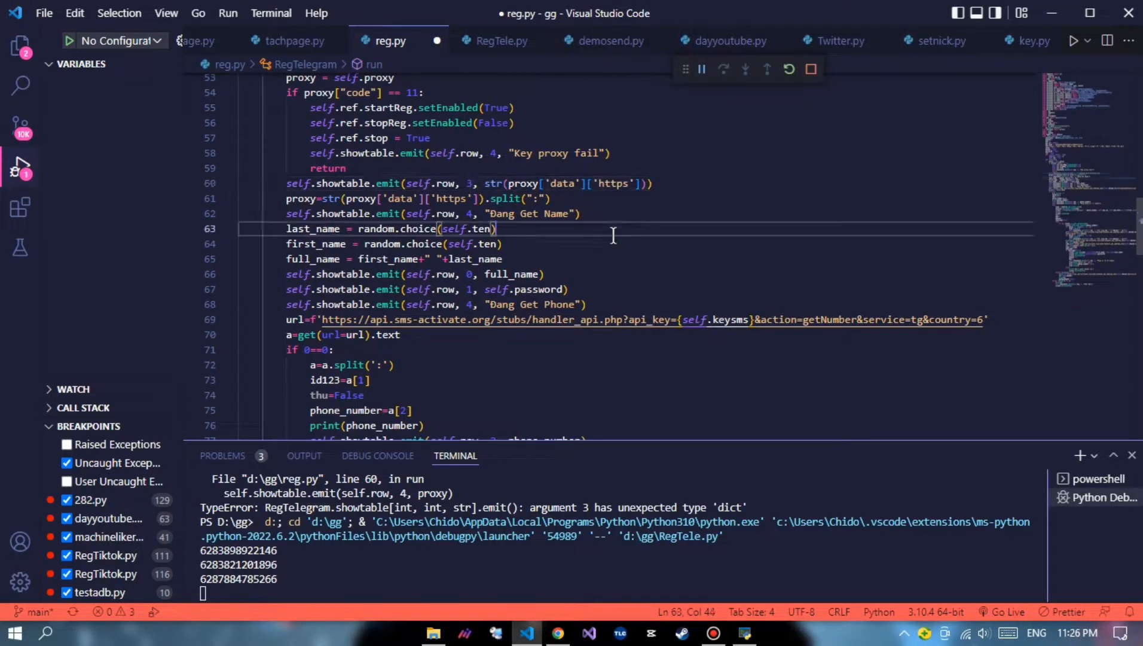
- Scroll RegTele.py to the while True run loop, then show RegTelegram's three 31-second countdowns
click(501, 41)
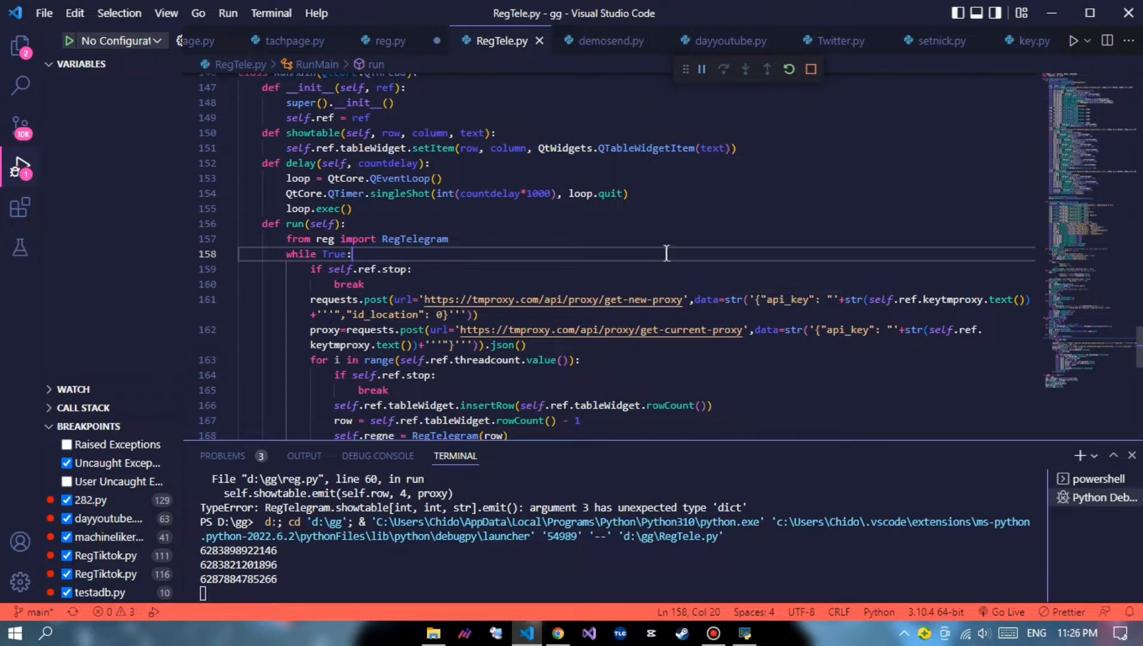
scroll(down, 3)
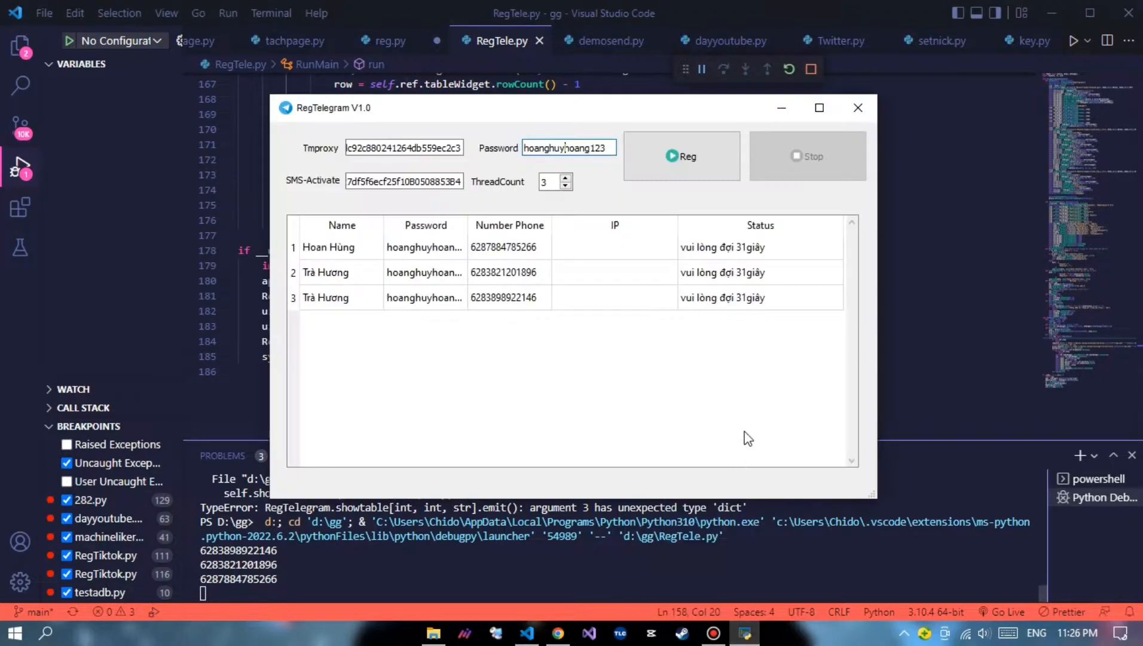
mouse_move(849, 349)
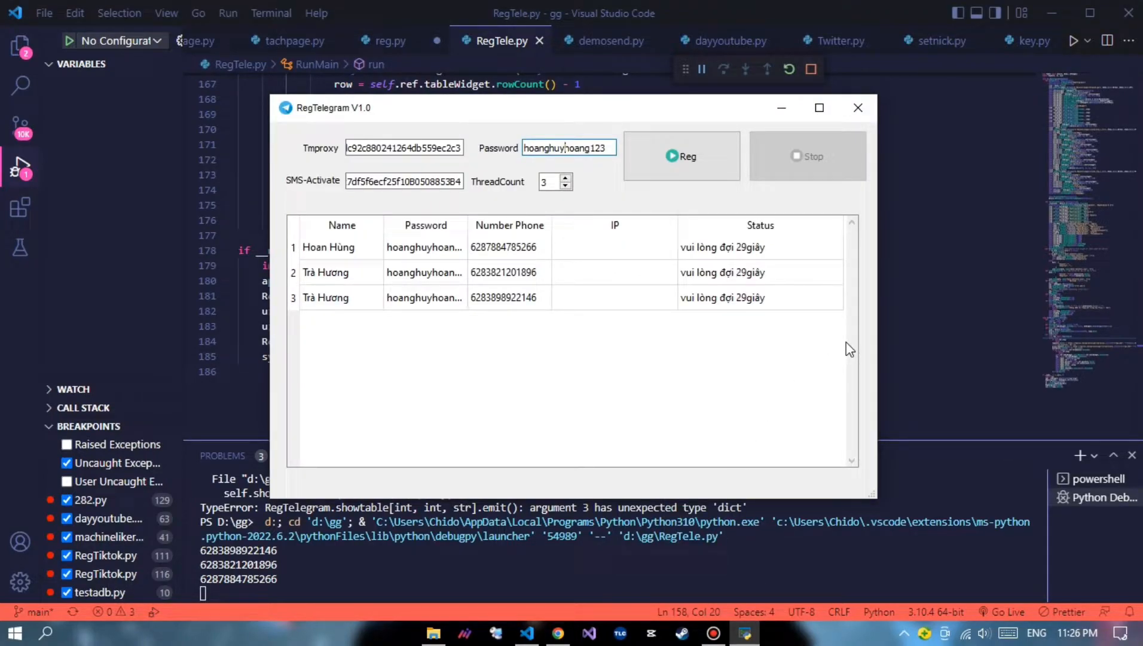